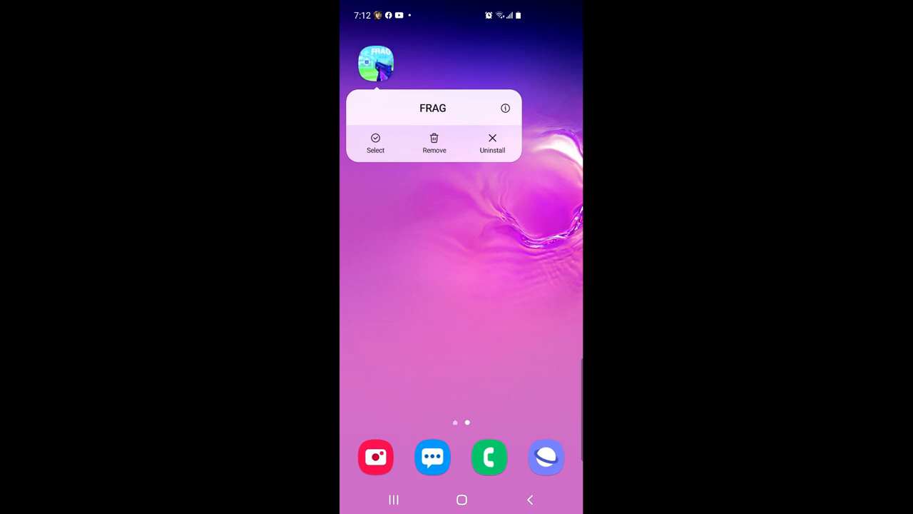
# Remove the FRAG app from the phone and confirm the uninstall.
pyautogui.click(492, 143)
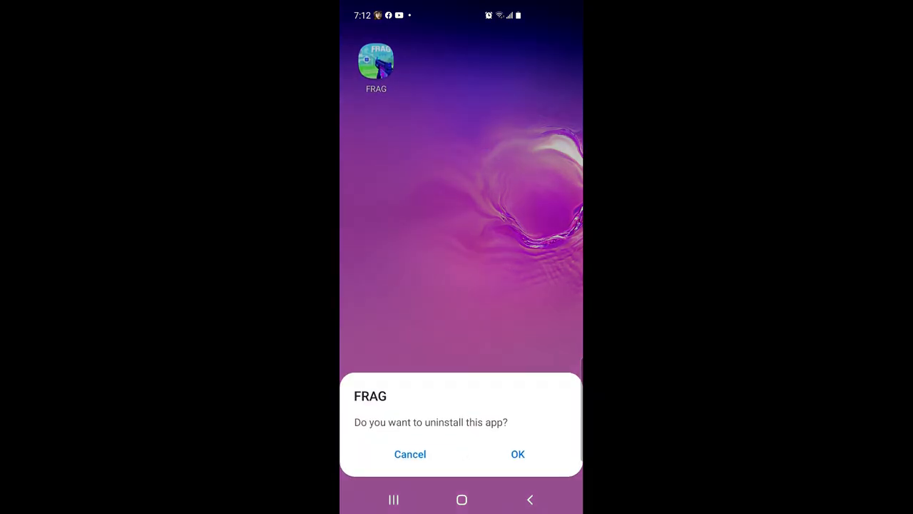
pyautogui.click(411, 454)
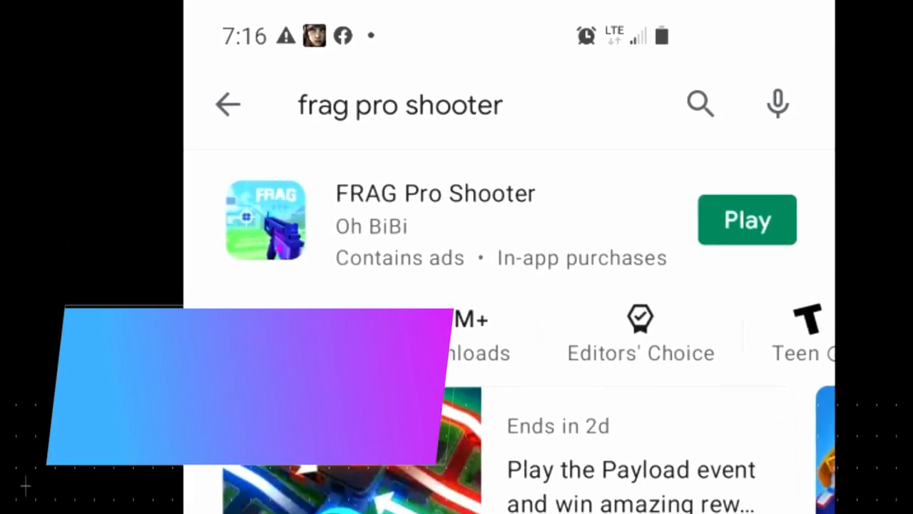
# Launch the reinstalled FRAG Pro Shooter from its Play Store listing.
pyautogui.scroll(-3)
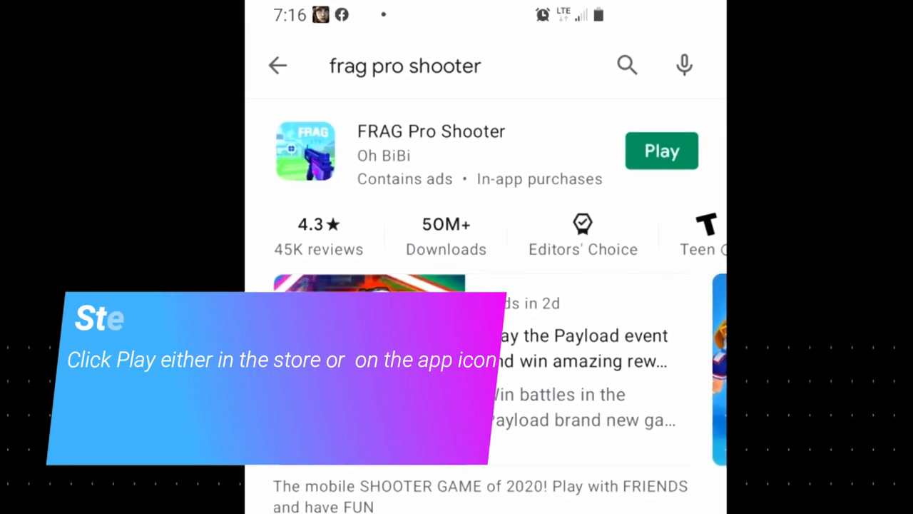
pyautogui.click(661, 151)
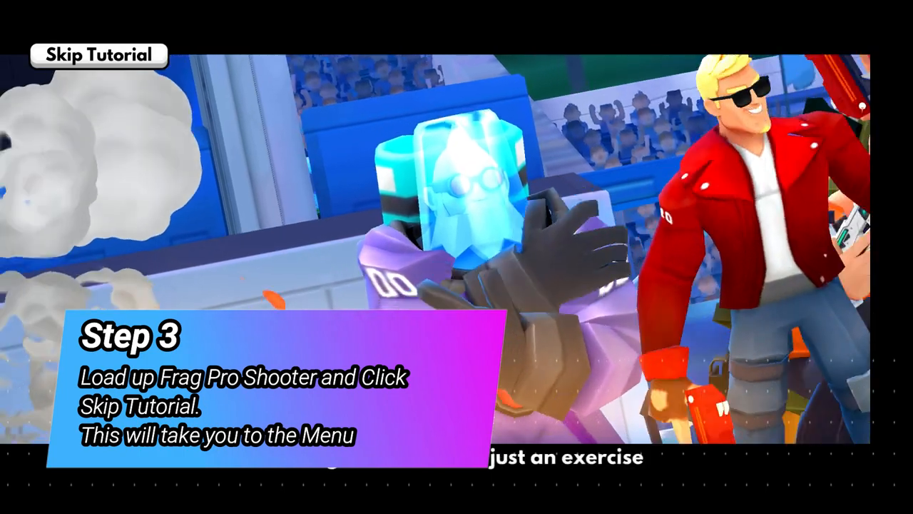
# Skip the opening tutorial to bring up the main-menu confirmation.
pyautogui.click(98, 54)
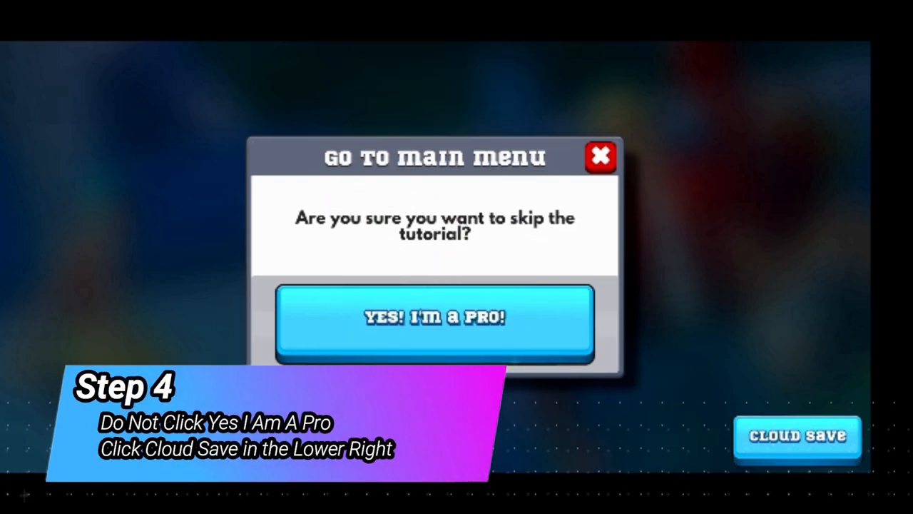
# Bring up the Cloud Save options showing game service and Facebook unlinked.
pyautogui.click(797, 436)
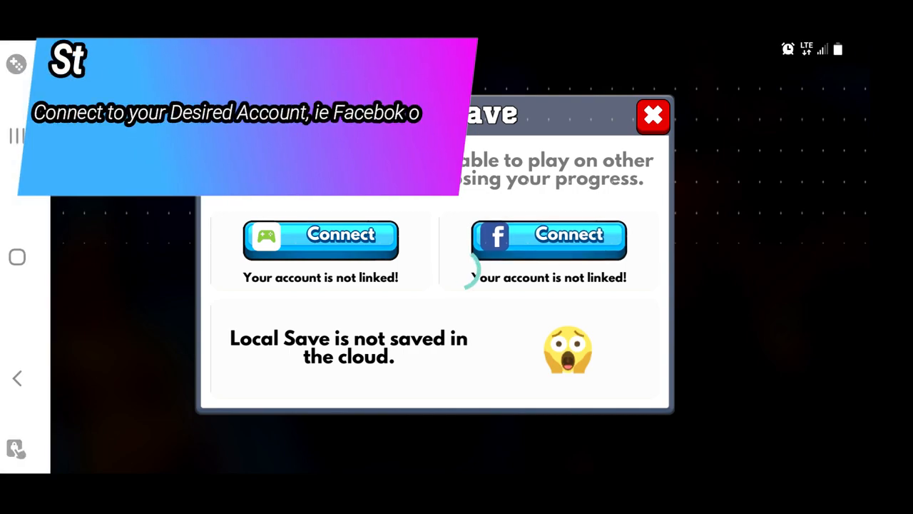
# Link Facebook, apply the found level 13 save and return to the home menu.
pyautogui.click(548, 236)
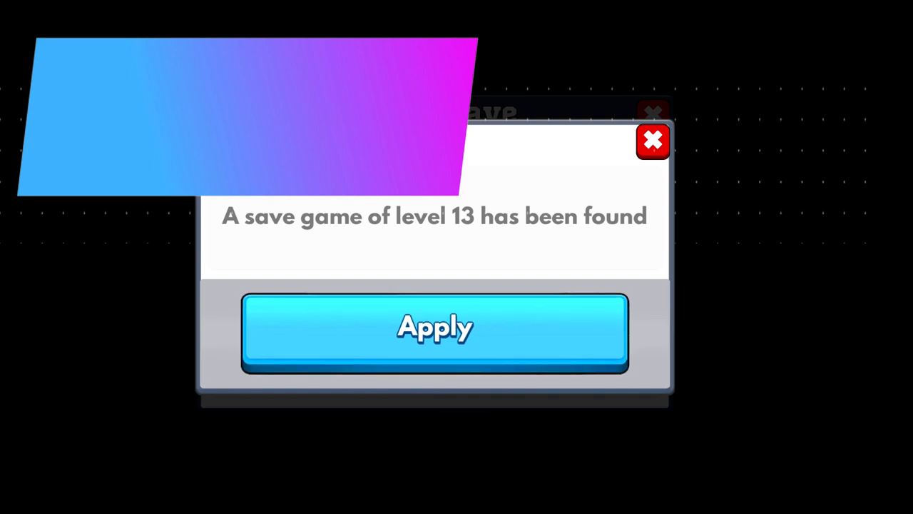
pyautogui.click(434, 331)
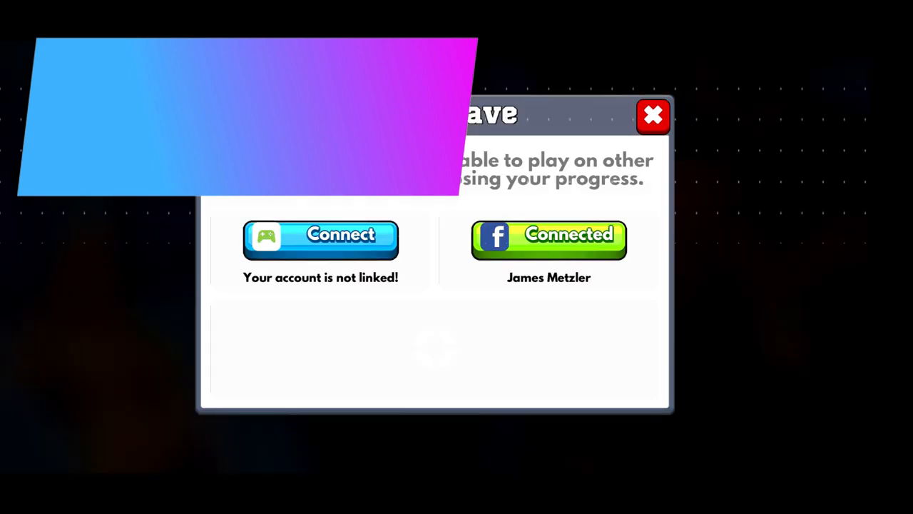
pyautogui.click(653, 116)
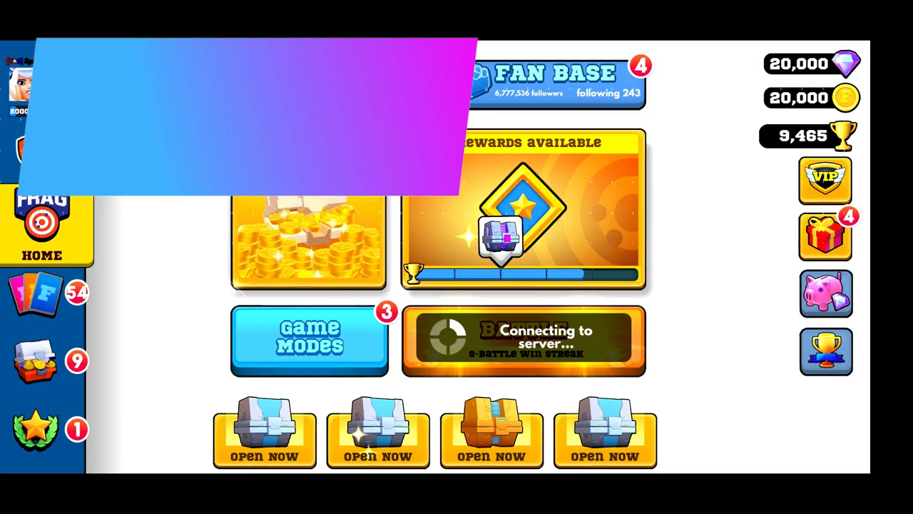